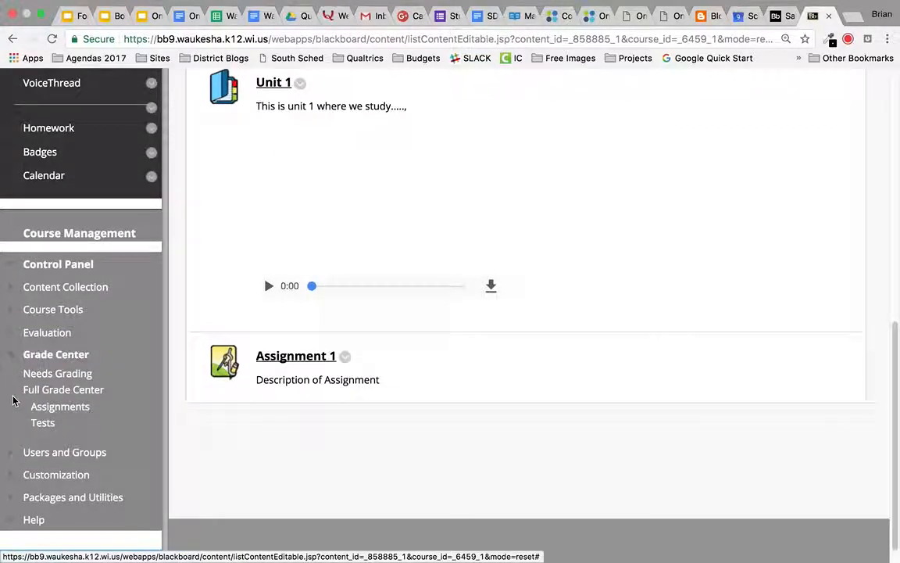
mouse_move(65, 389)
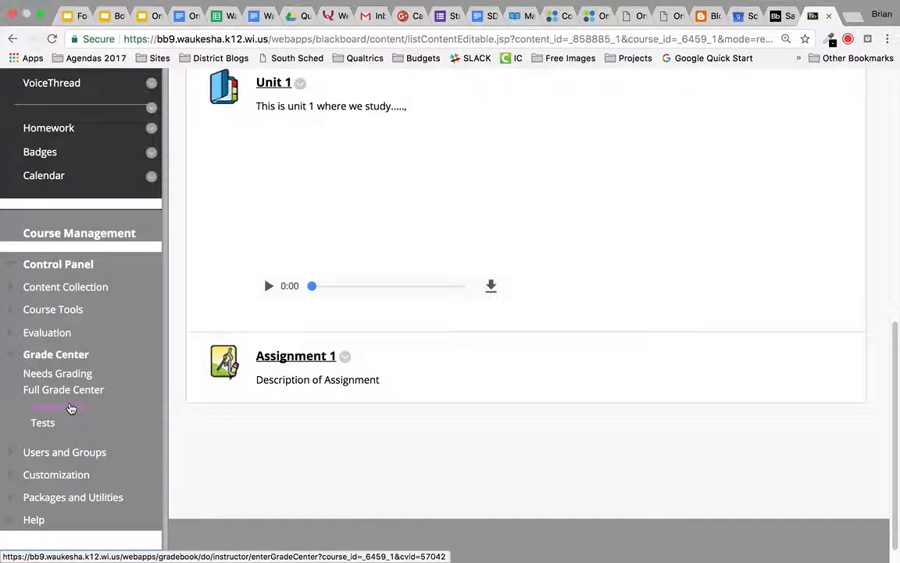
mouse_move(51, 407)
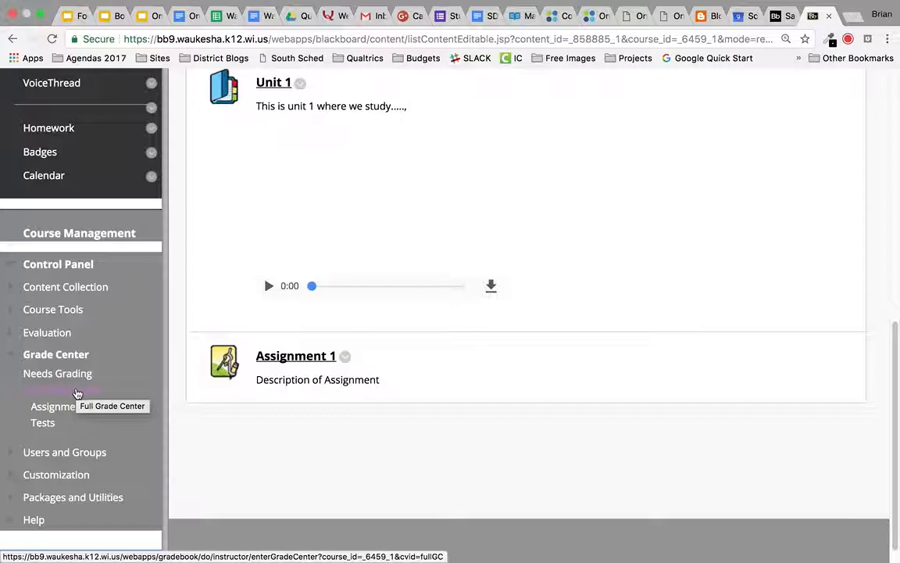
Step: Open the Full Grade Center for the sample course from the Control Panel
click(63, 391)
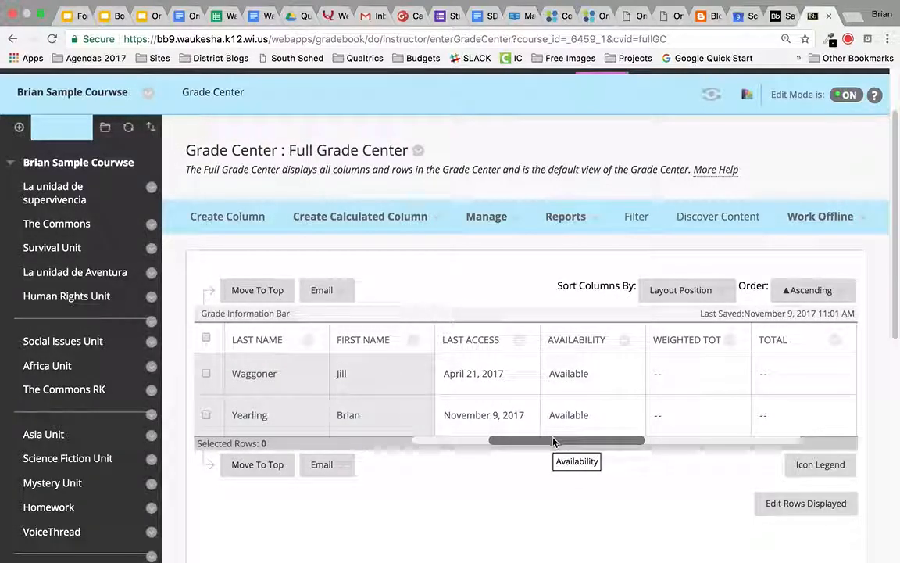
drag(555, 440, 656, 440)
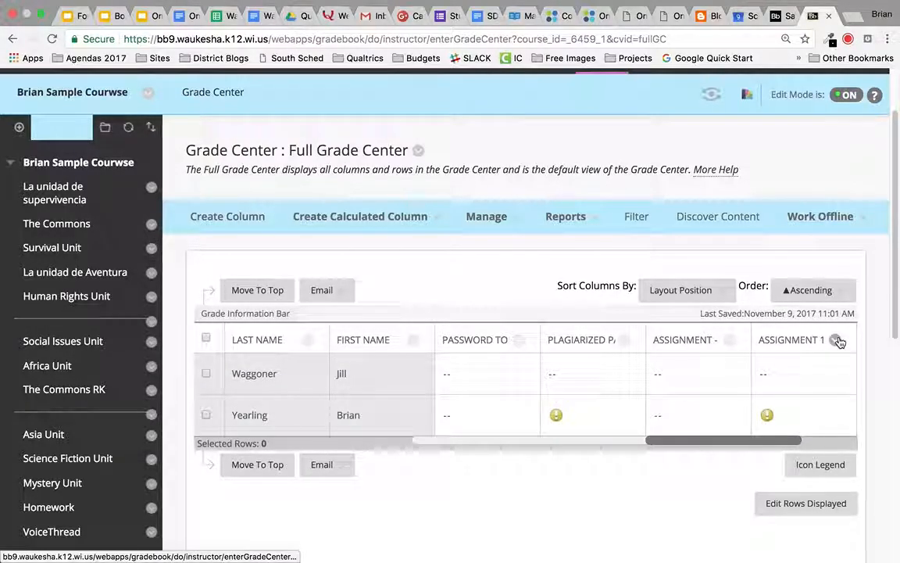
mouse_move(838, 339)
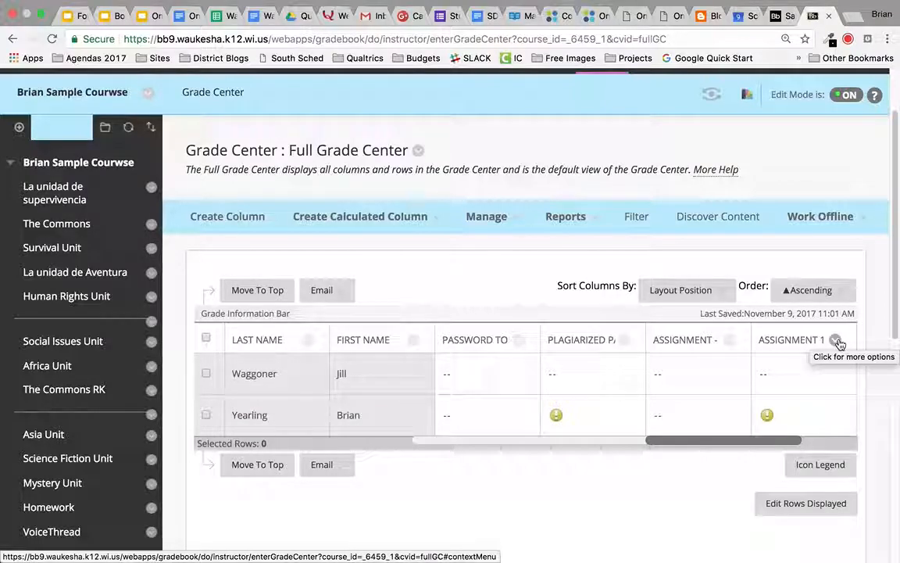
click(838, 339)
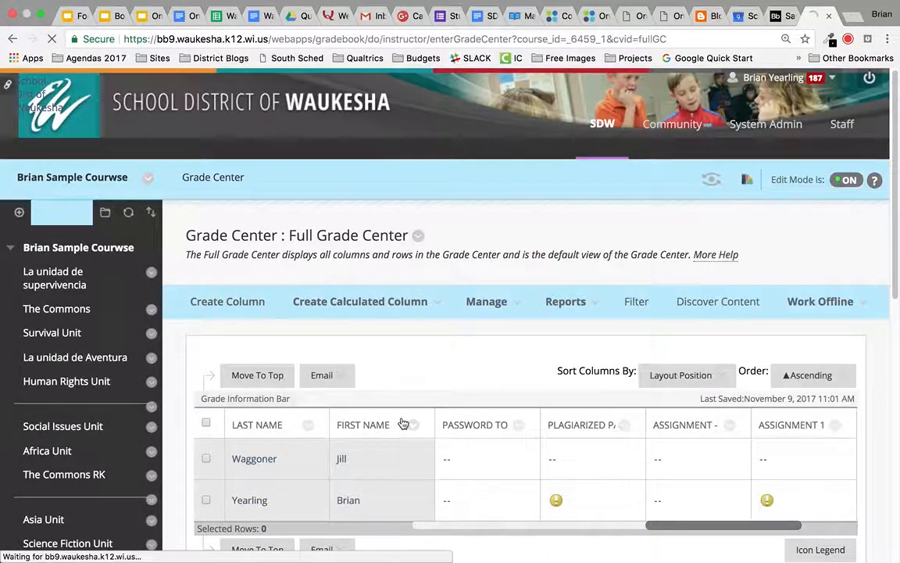
click(767, 500)
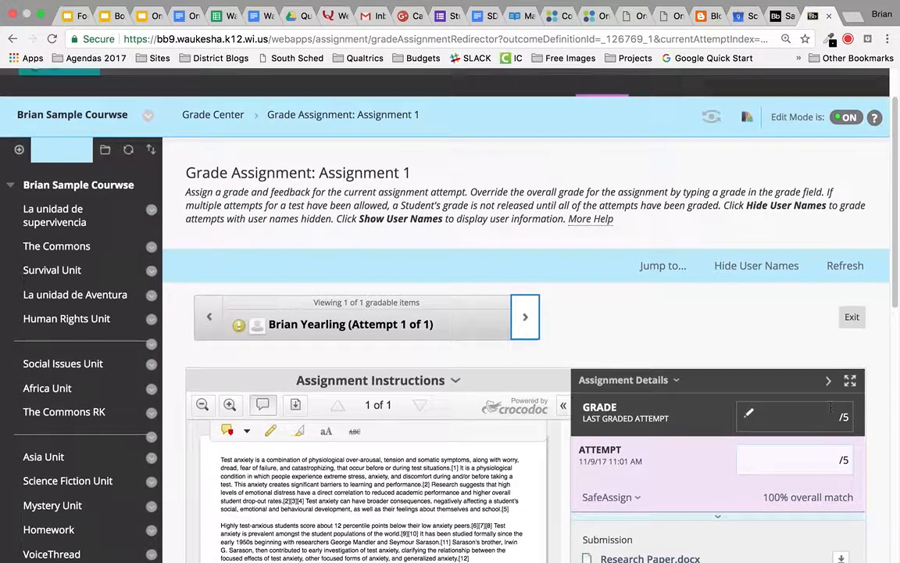
Step: Reveal the SafeAssign results showing Research Paper.docx with a 100% overall match
scroll(down, 3)
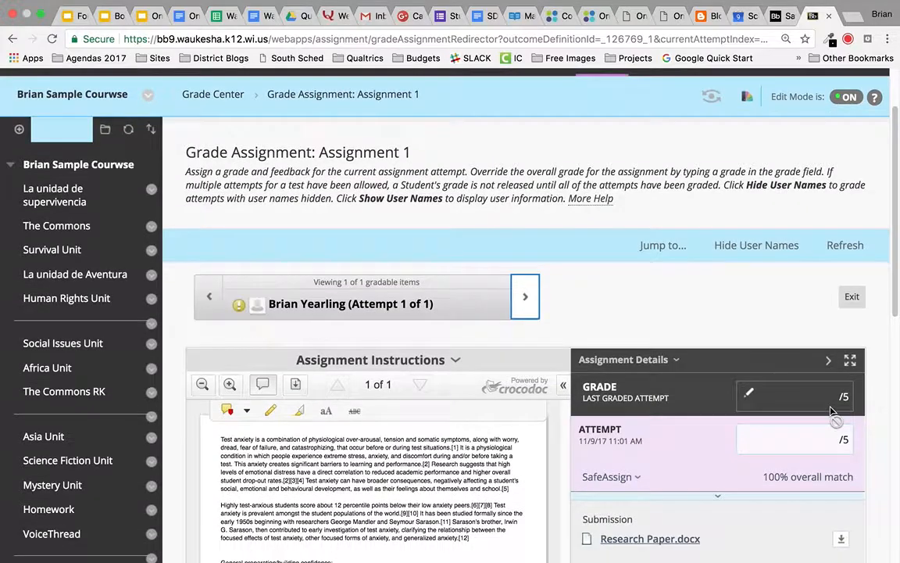
scroll(down, 3)
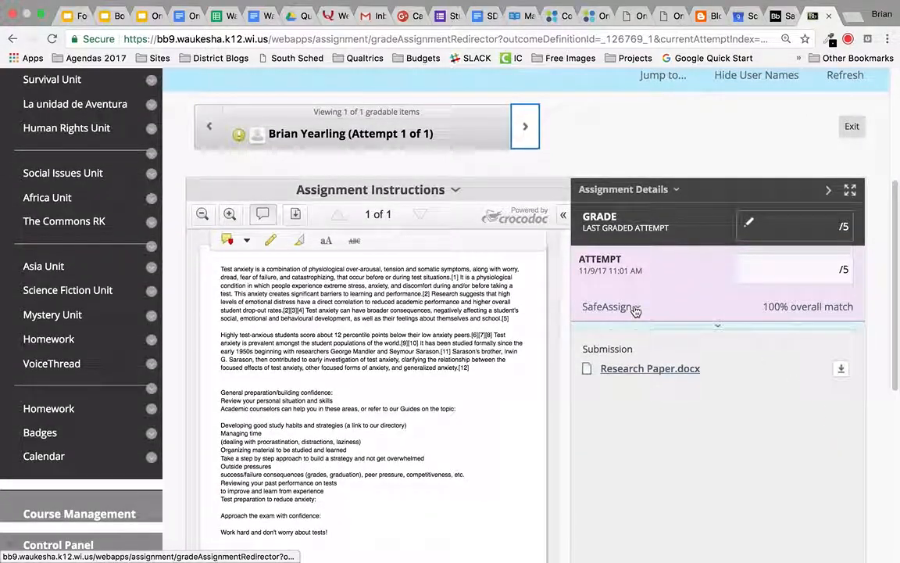
mouse_move(611, 306)
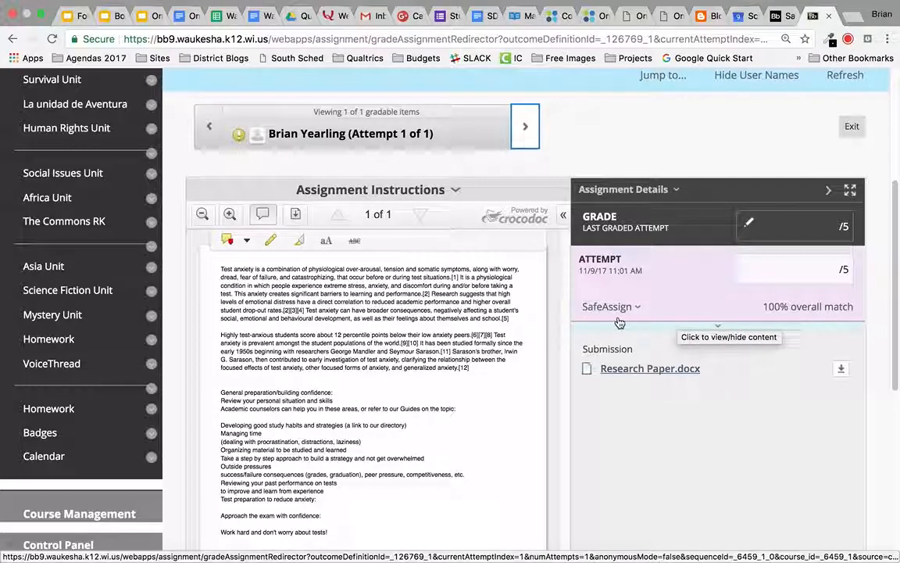
mouse_move(629, 312)
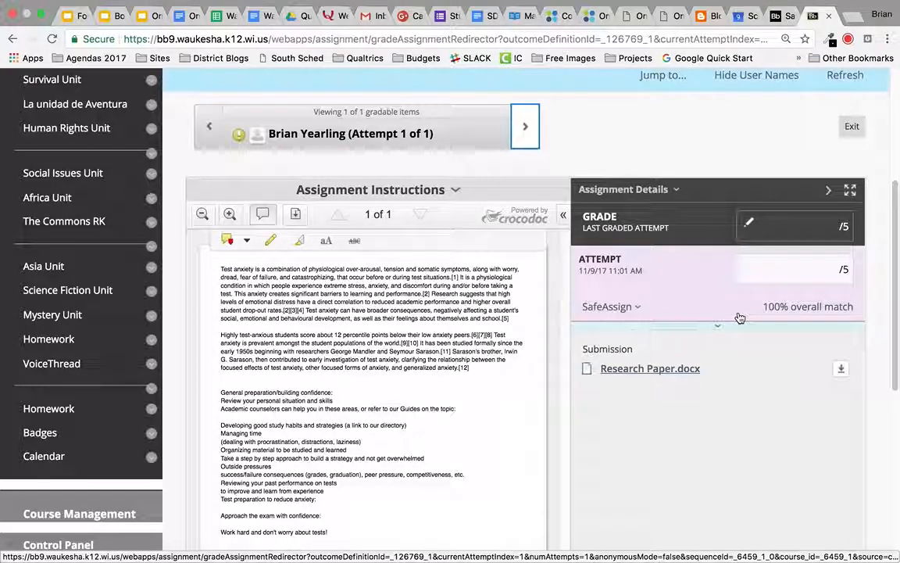
mouse_move(617, 311)
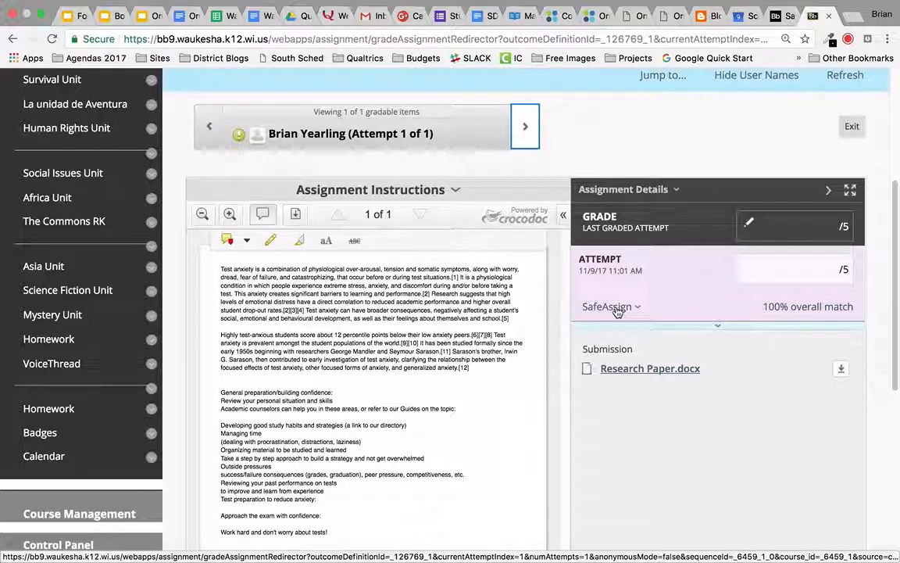
mouse_move(618, 307)
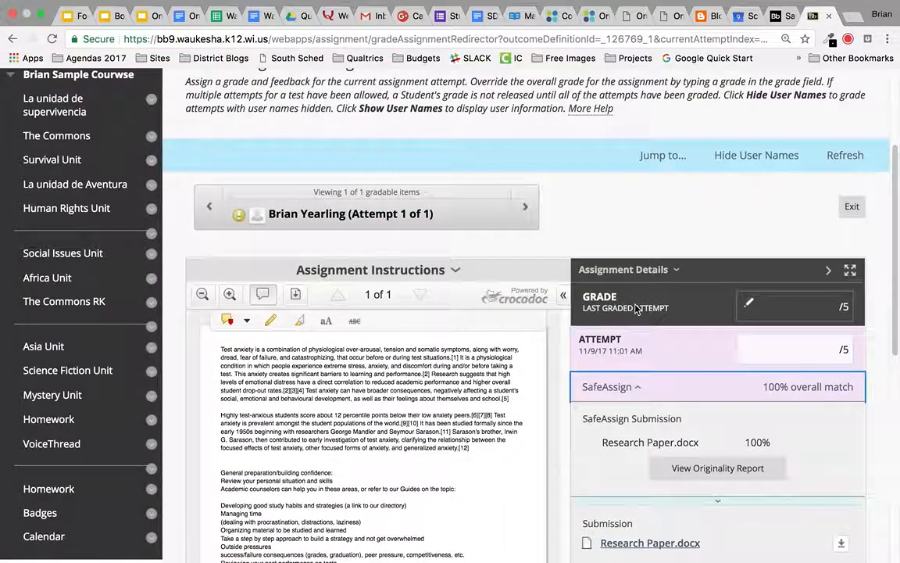
scroll(down, 3)
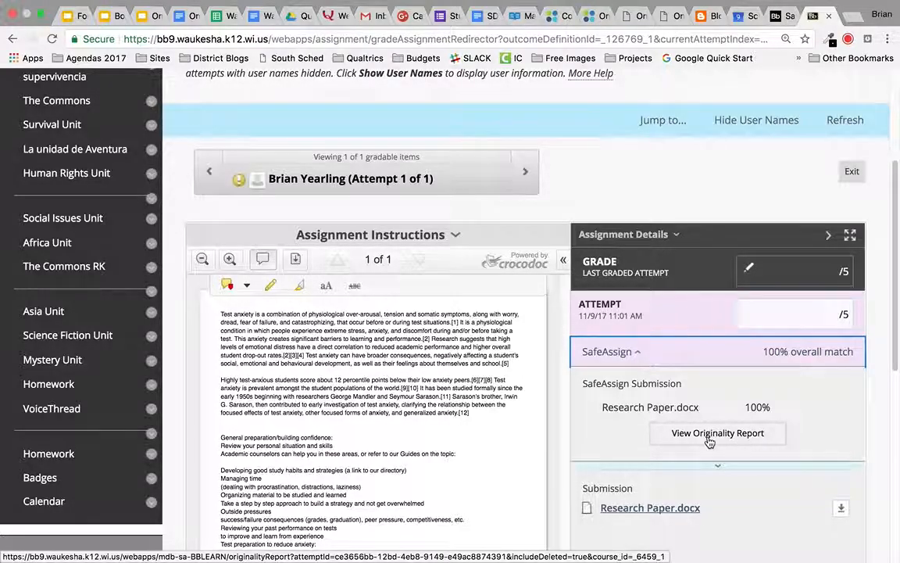
Step: Open the originality report for Research Paper.docx and review its 100% highest match
click(718, 433)
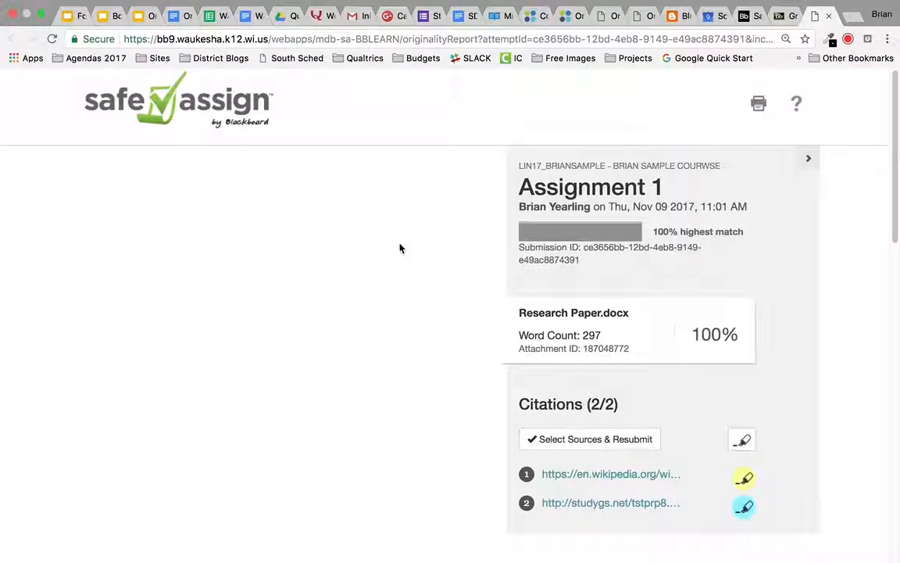
scroll(down, 3)
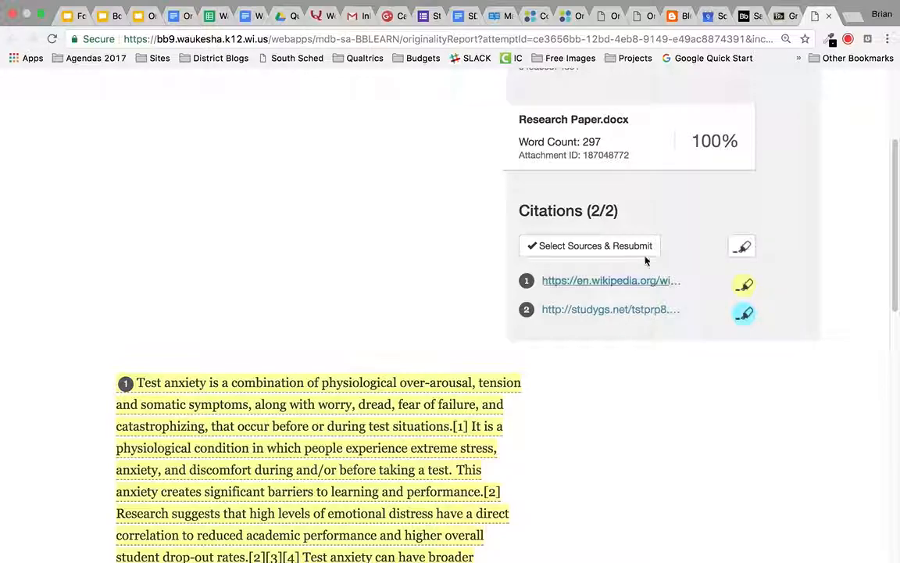
mouse_move(633, 309)
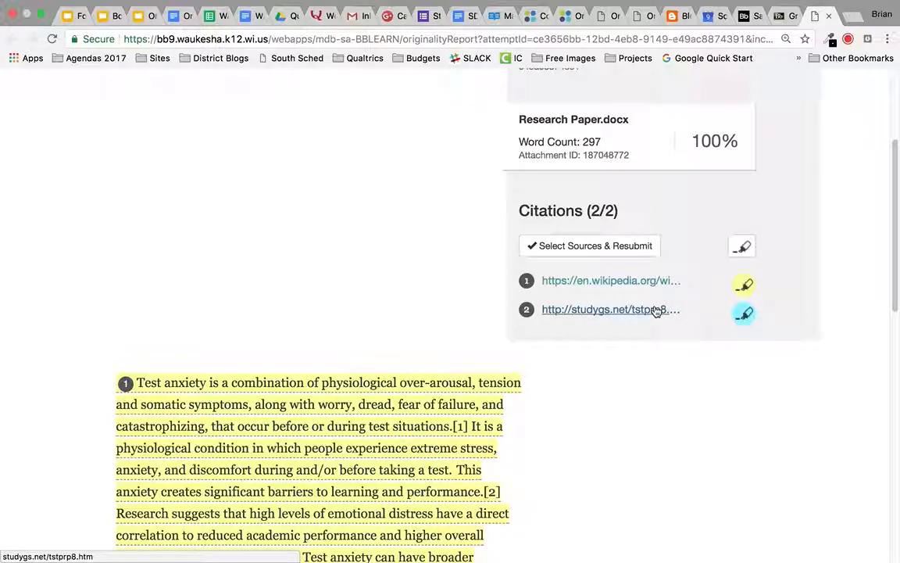
scroll(down, 3)
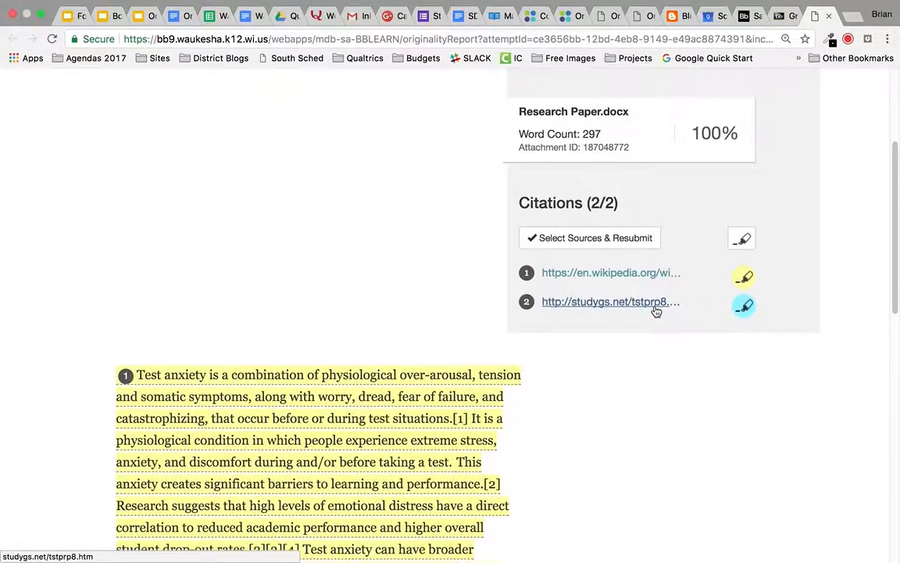
scroll(down, 3)
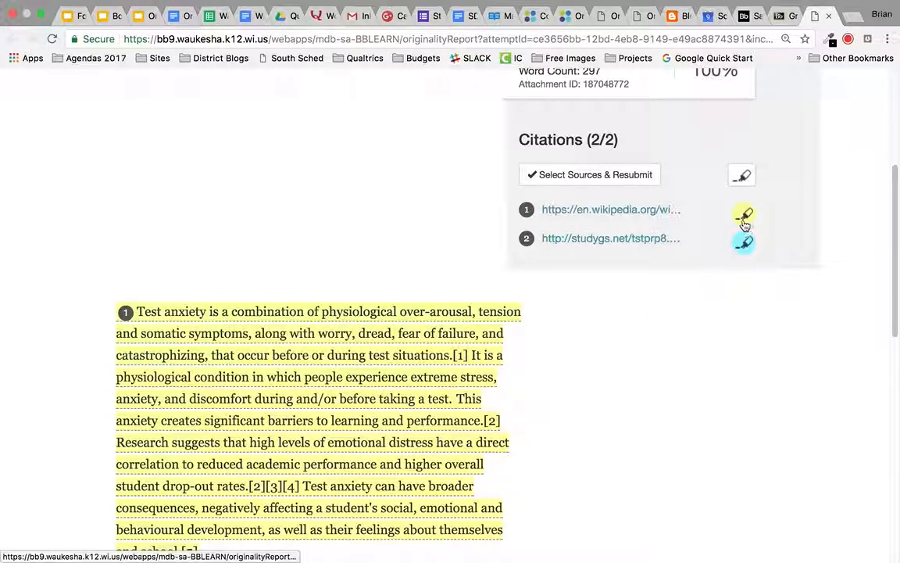
scroll(down, 3)
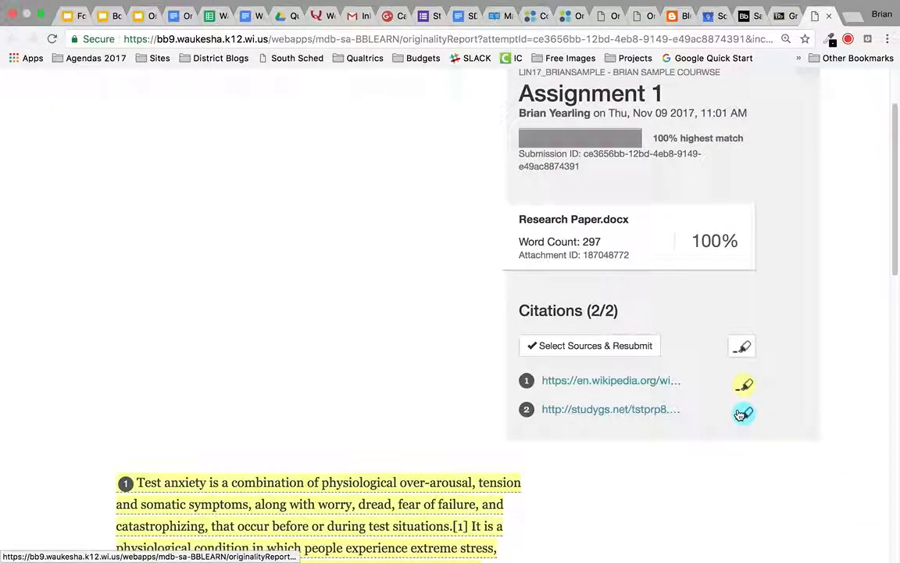
Step: Read through the passages highlighted for the Wikipedia and studygs.net citations
scroll(down, 3)
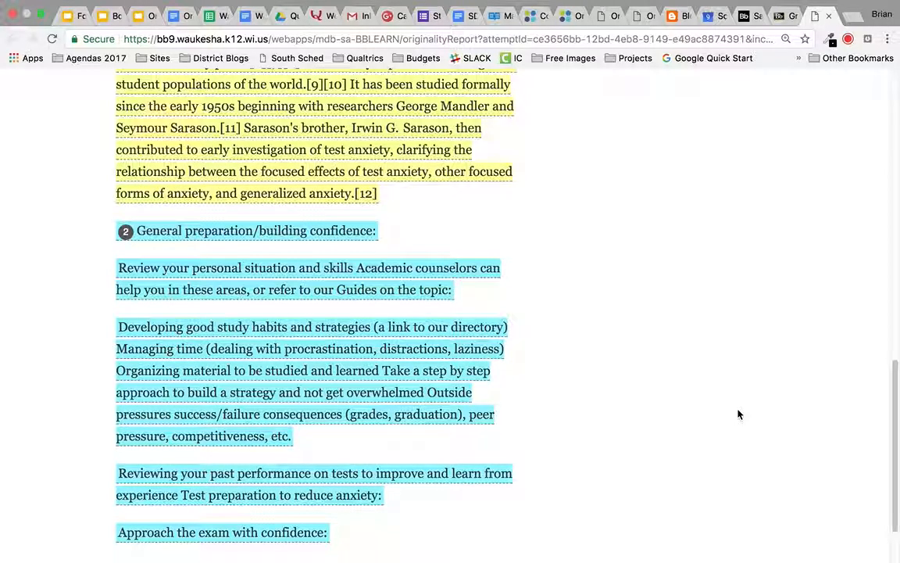
scroll(down, 3)
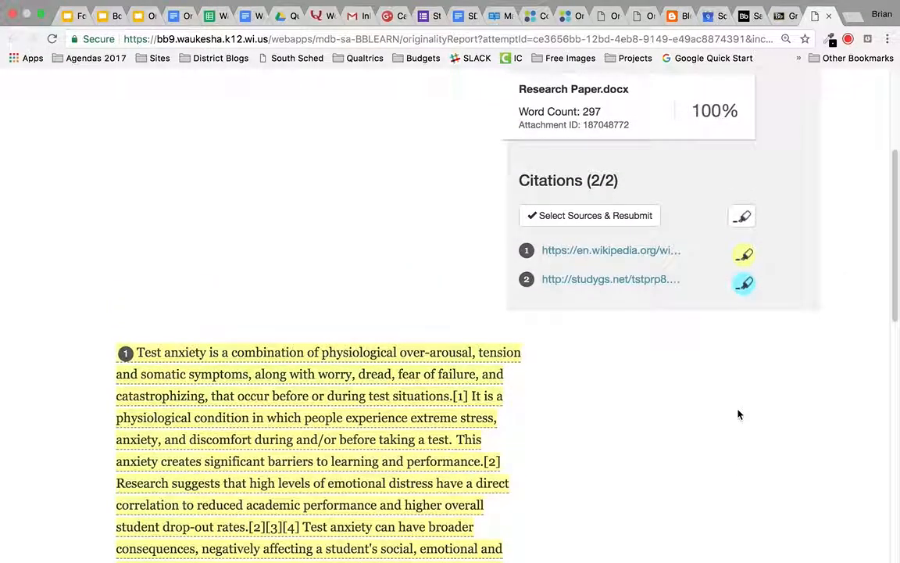
scroll(down, 3)
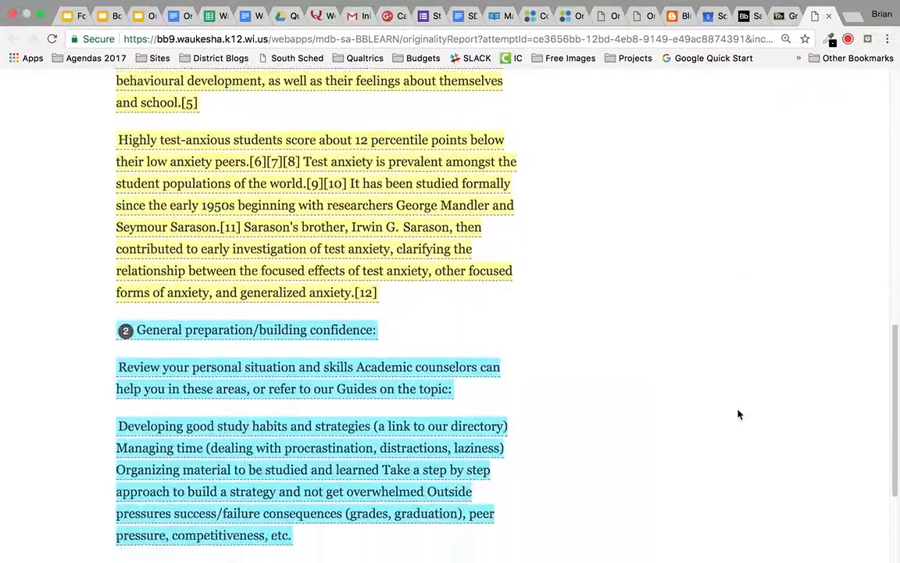
scroll(down, 3)
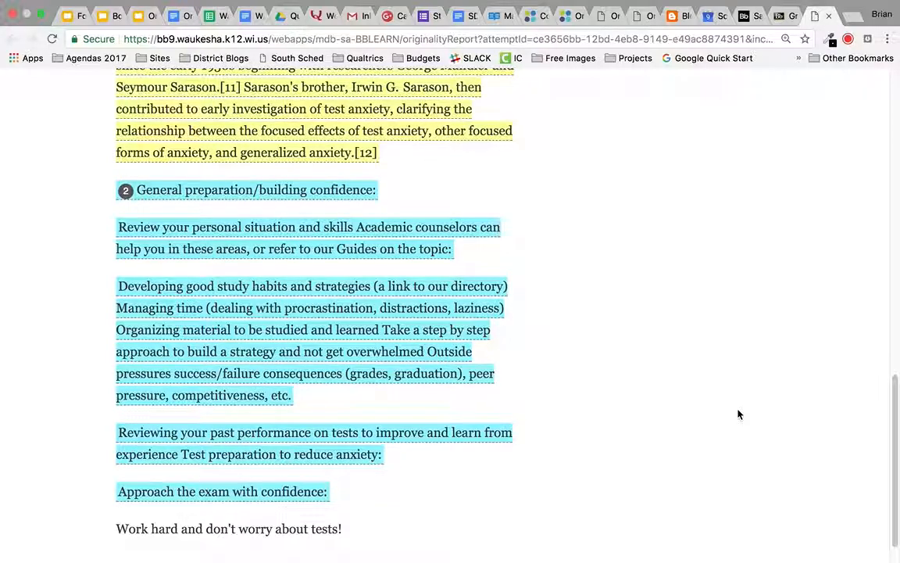
scroll(down, 3)
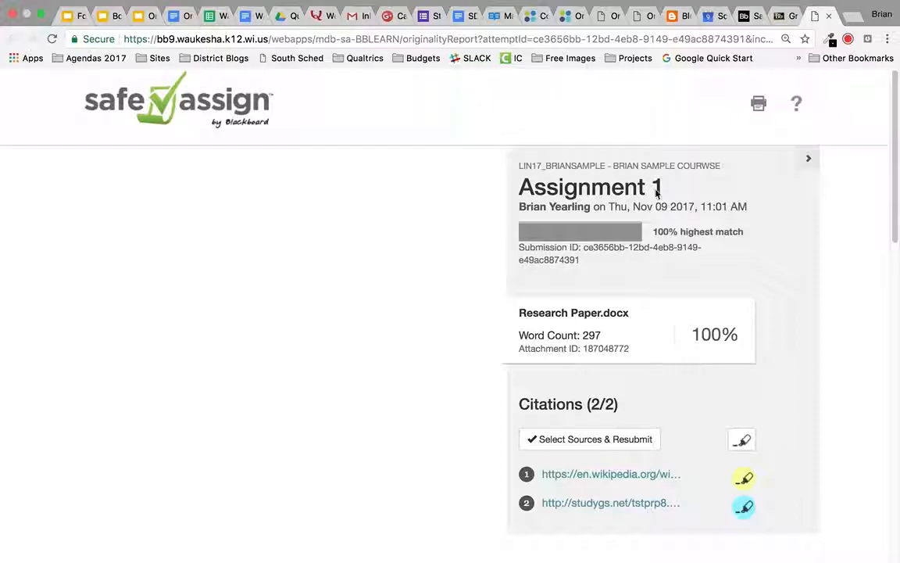
mouse_move(675, 399)
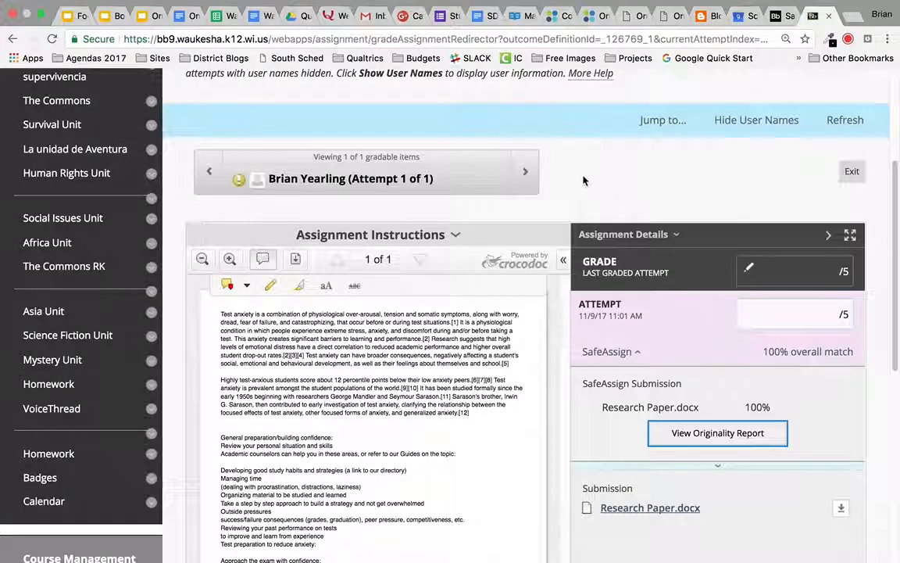
mouse_move(643, 323)
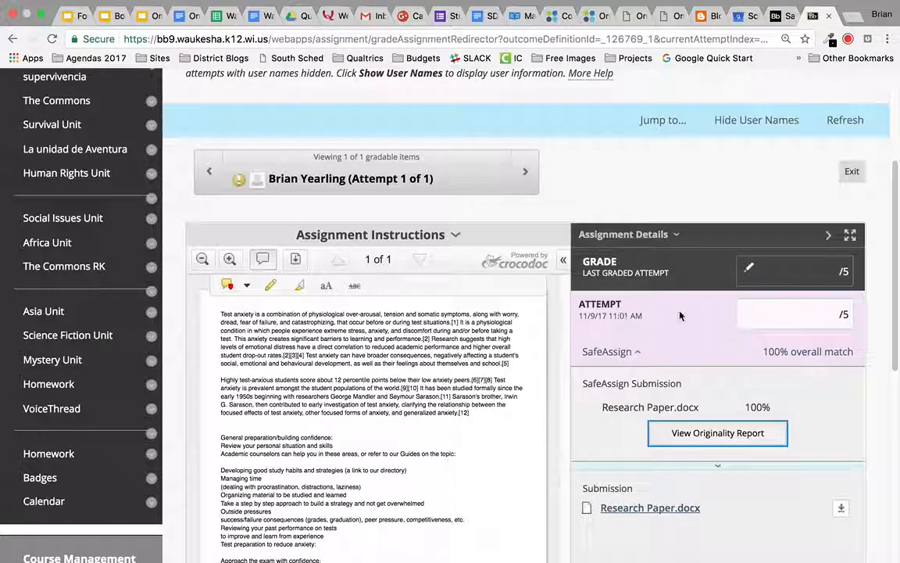
Step: Return to the Assignment 1 grading page showing the 100% SafeAssign match
scroll(down, 3)
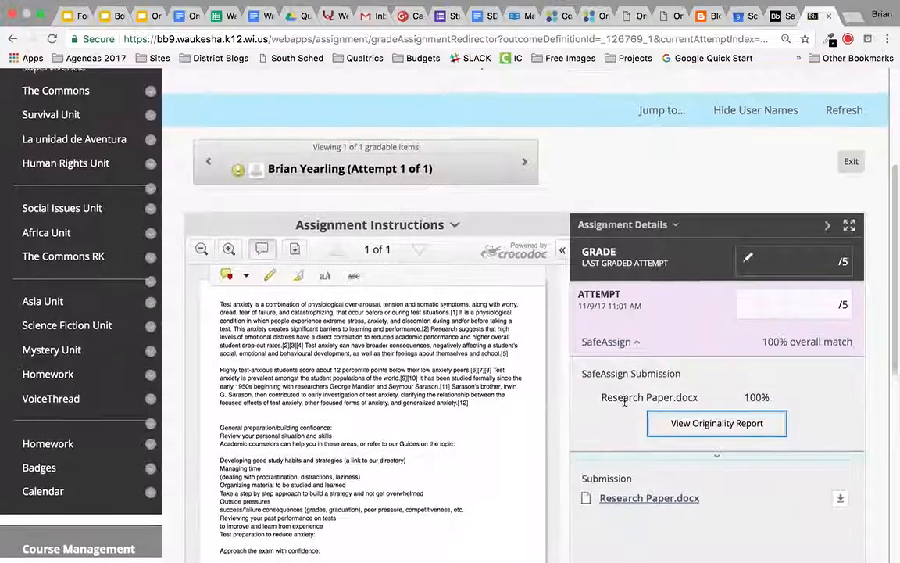